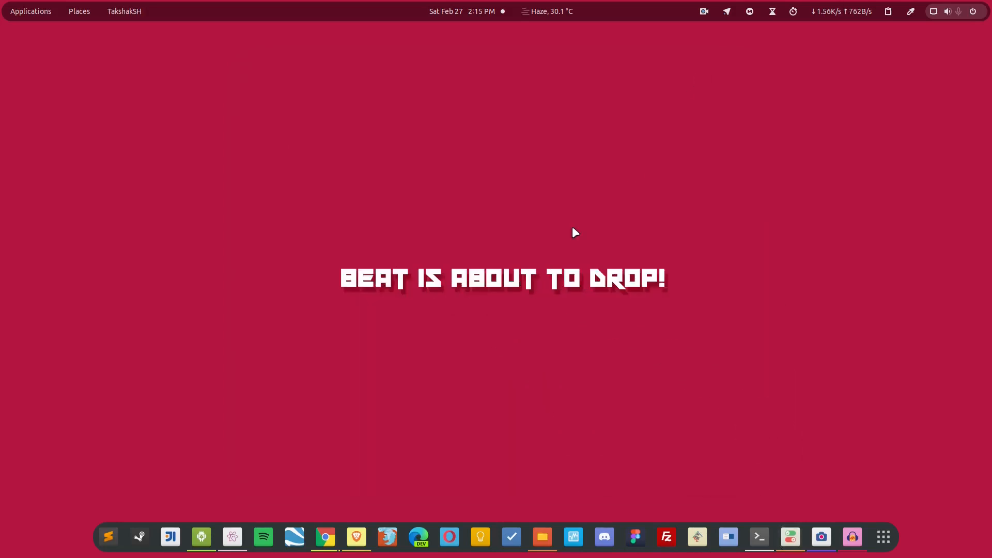
mouse_move(371, 486)
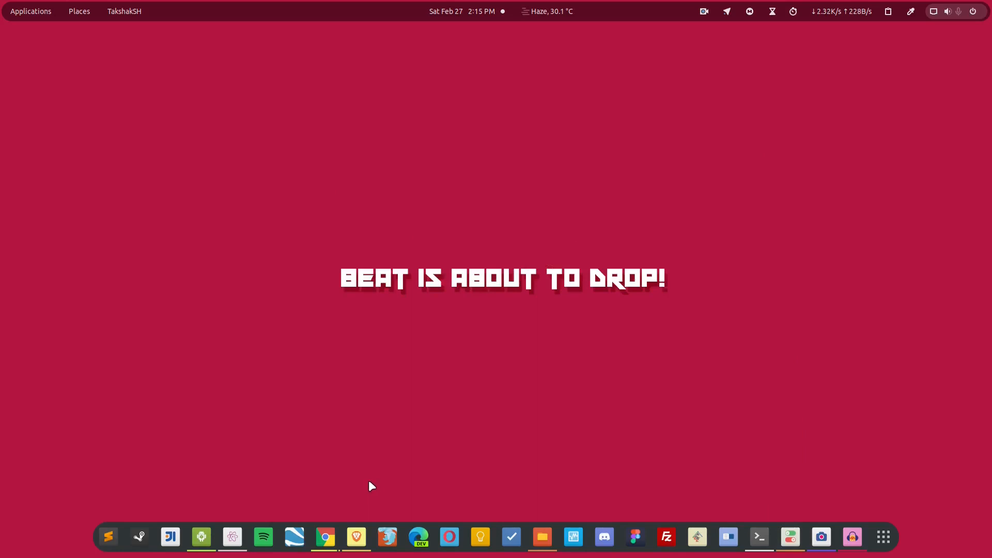
mouse_move(324, 537)
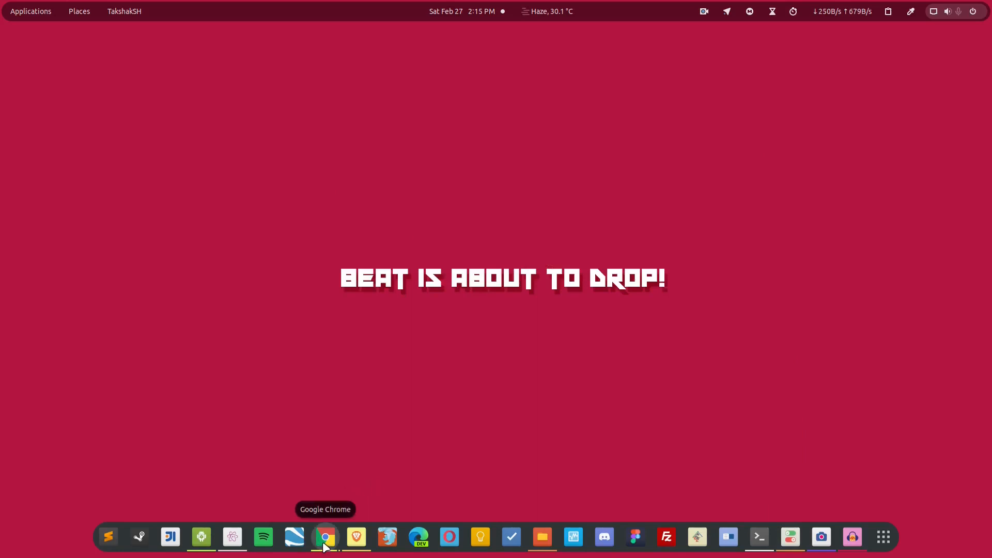
Step: Bring up Chrome, glance at Authenticator's Flathub listing, and return to its Snapcraft page
left_click(325, 537)
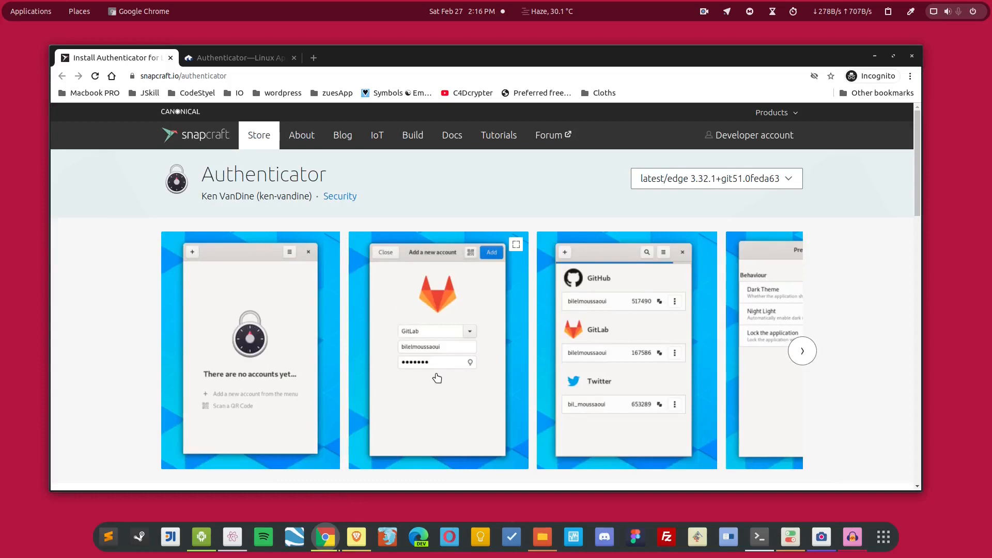
mouse_move(235, 53)
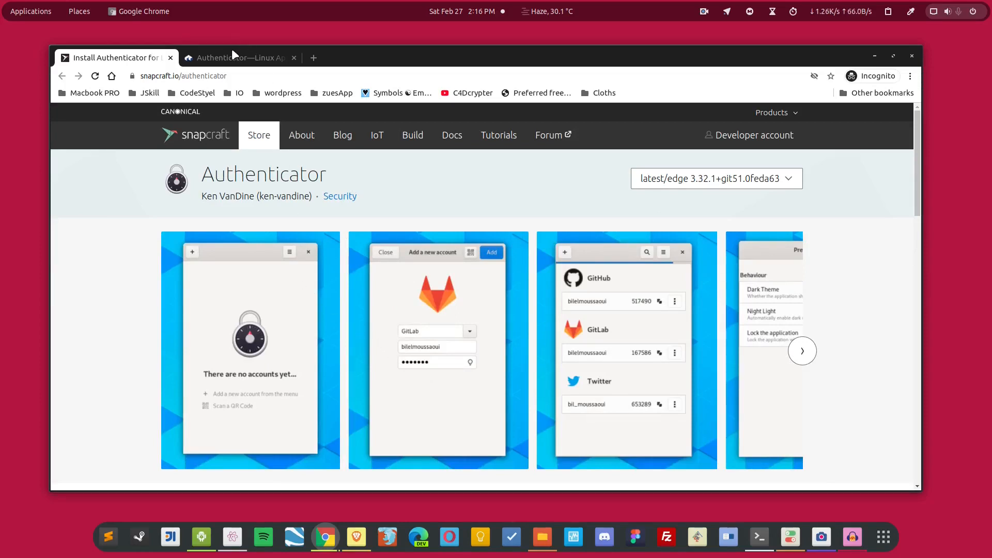
mouse_move(239, 58)
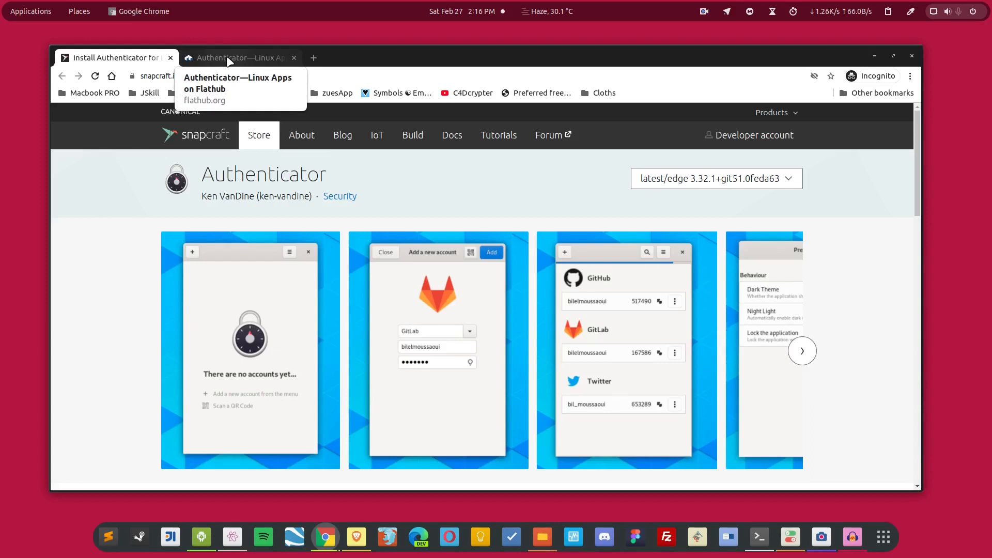
left_click(241, 58)
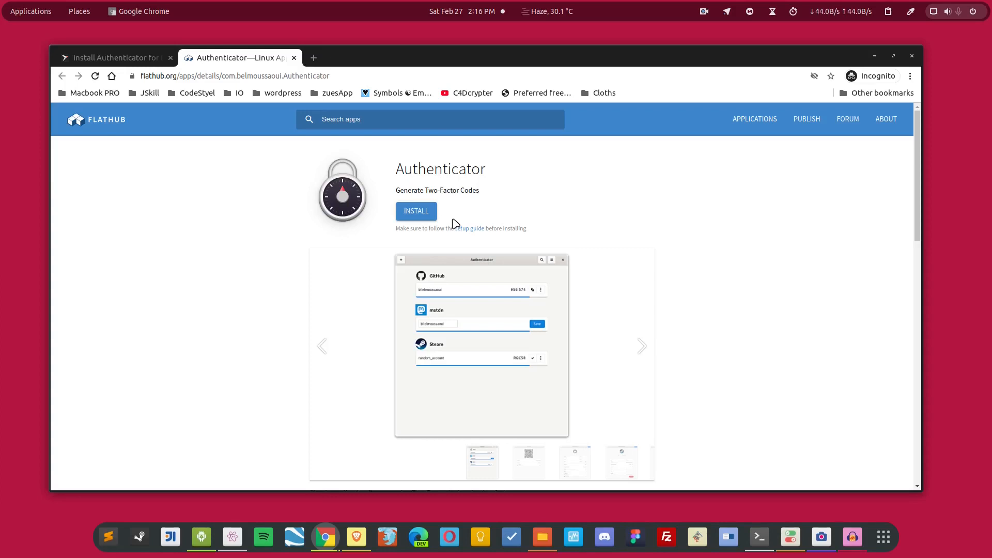
mouse_move(137, 49)
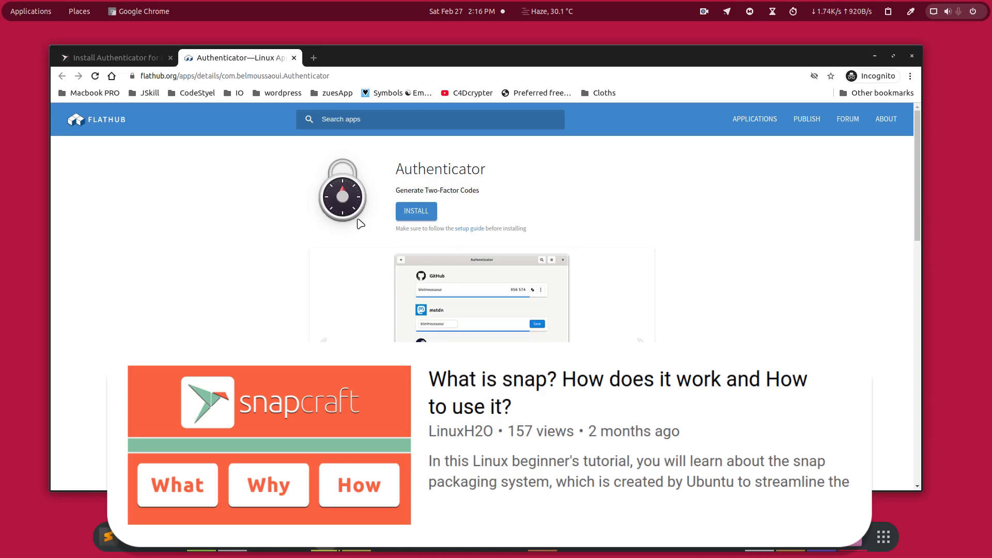
left_click(116, 58)
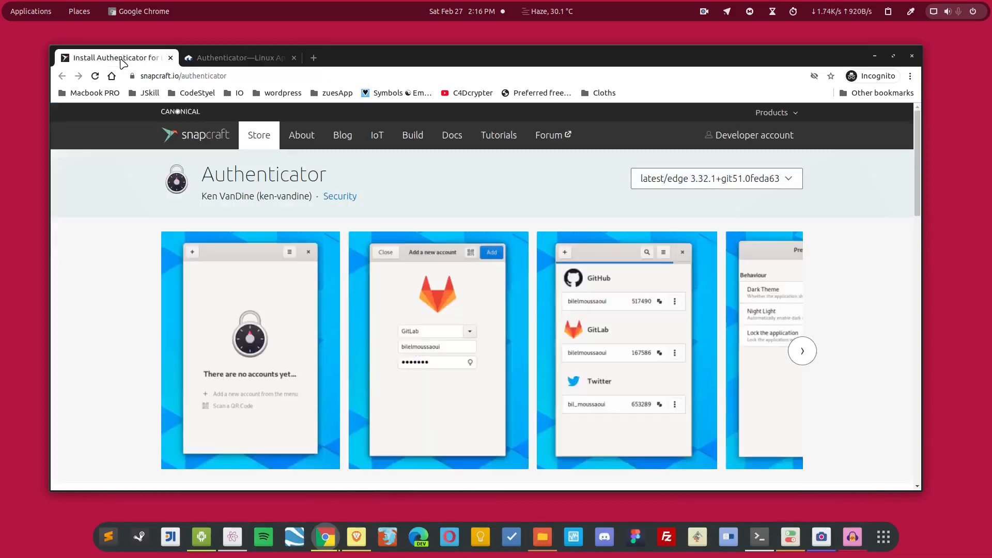
Step: Copy Authenticator's flatpak install command from the Flathub page's command-line instructions
left_click(238, 58)
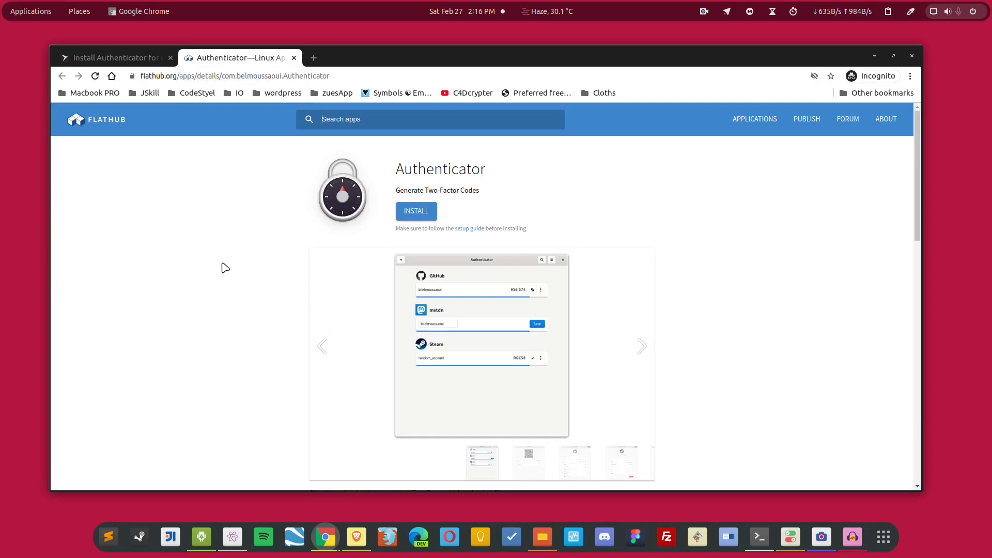
scroll("down", 3)
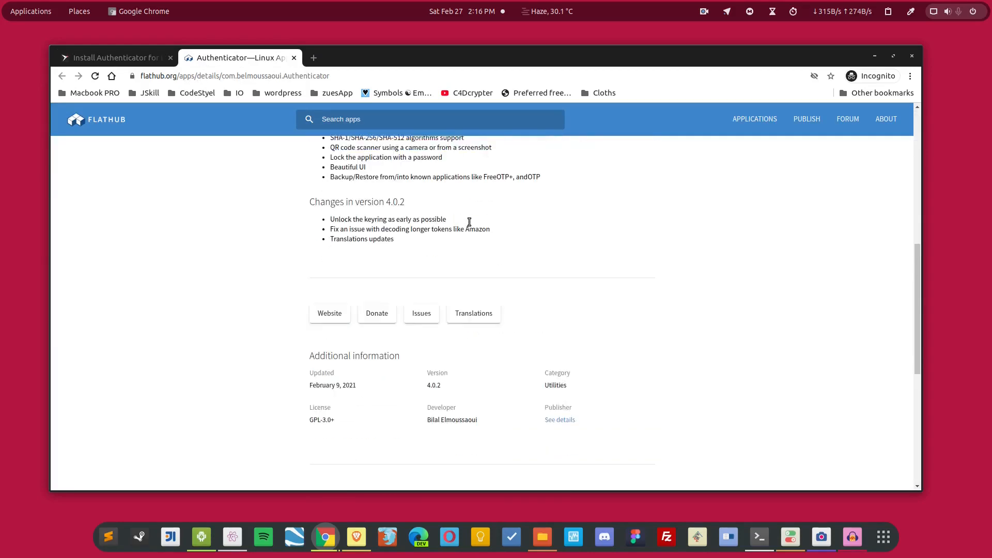
scroll("down", 3)
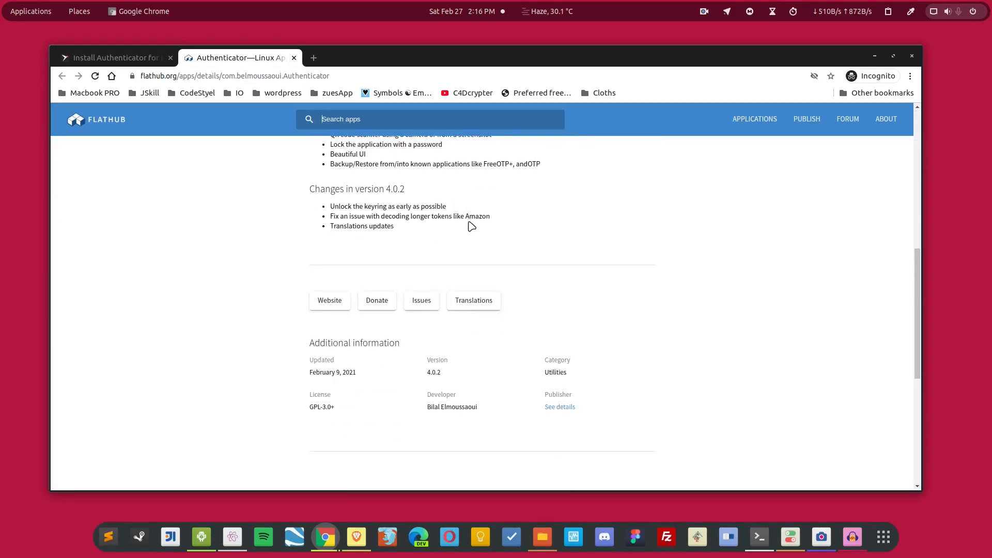
scroll("down", 3)
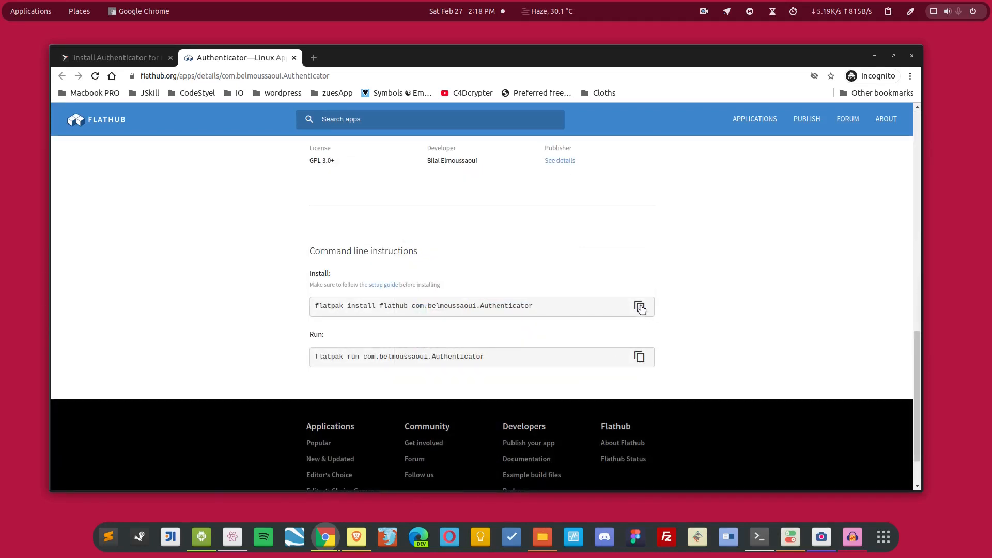
left_click(639, 306)
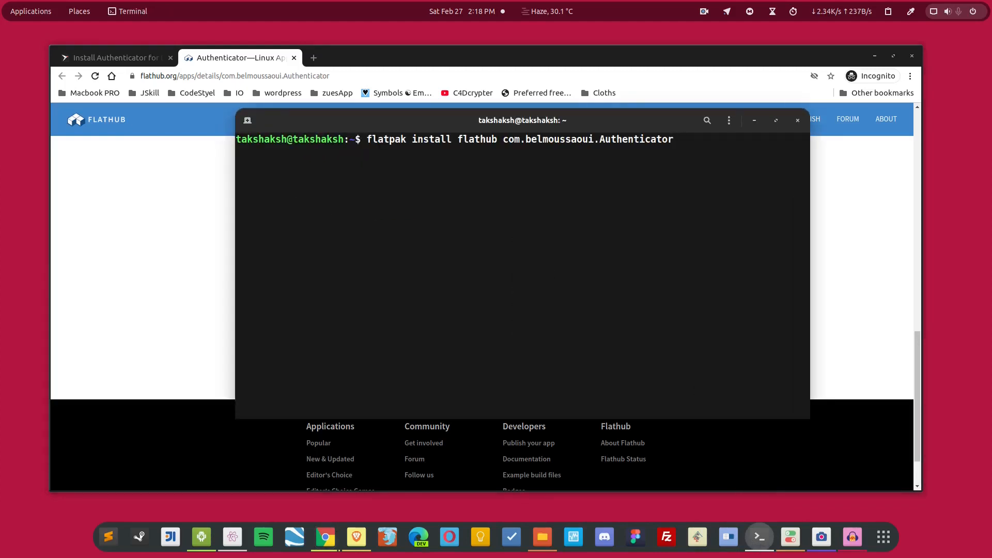
Step: Run the flatpak install as a user installation (option 2) to completion and minimize the terminal
key("Return")
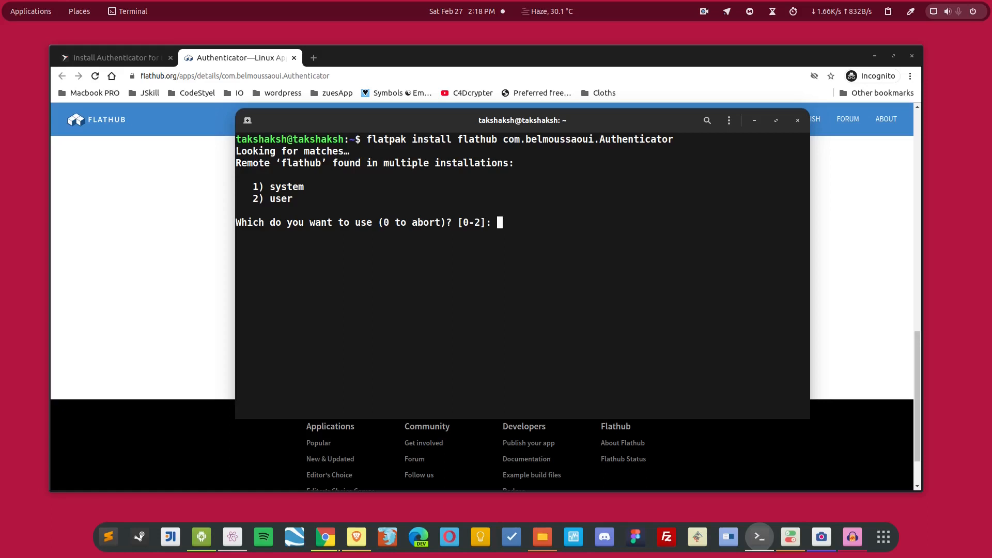
type("2")
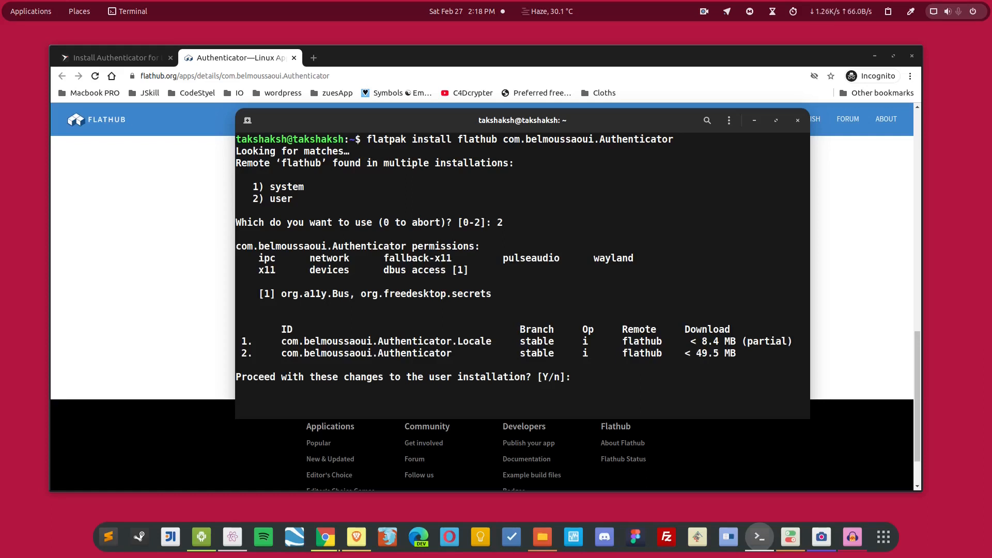
key("Return")
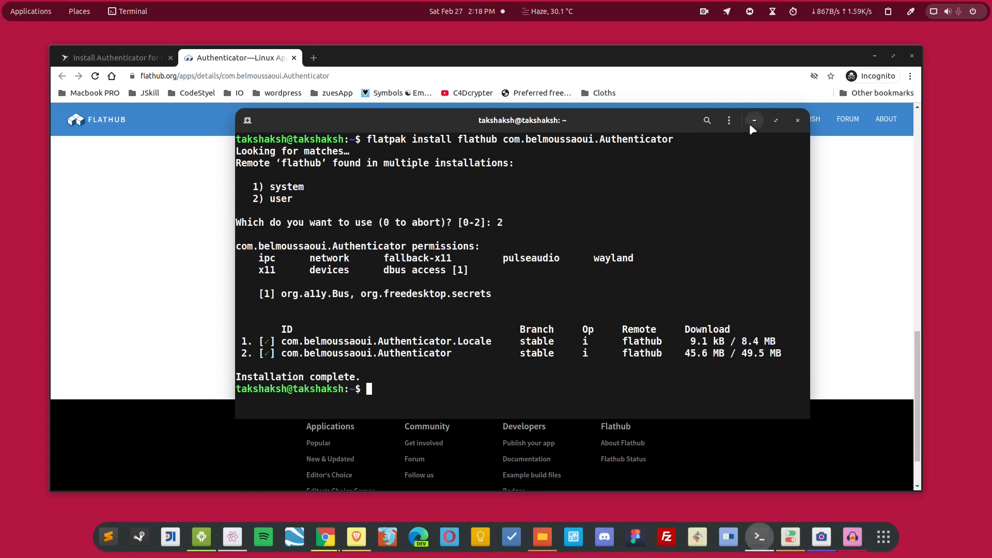
left_click(755, 120)
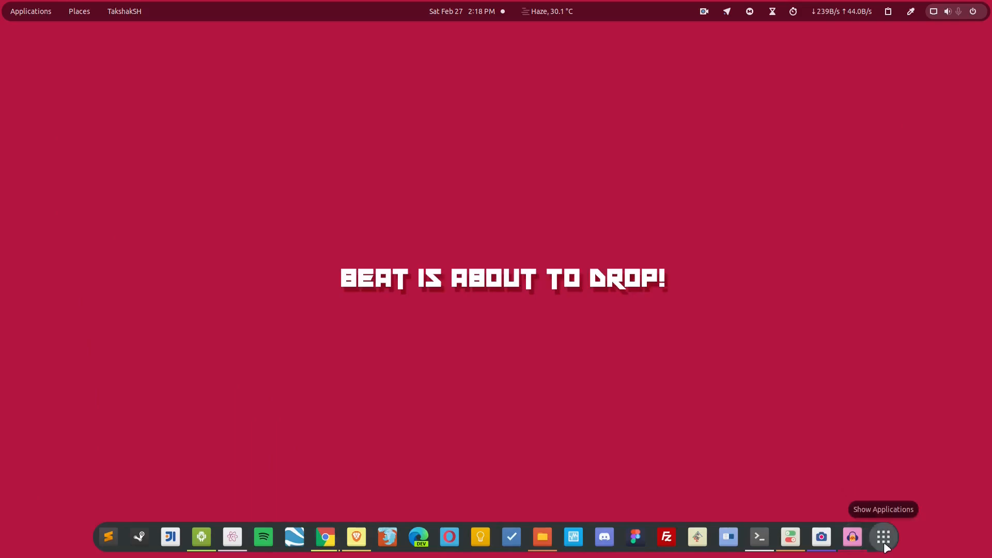
Step: Launch Authenticator from the app grid via a search for 'auth'
left_click(882, 537)
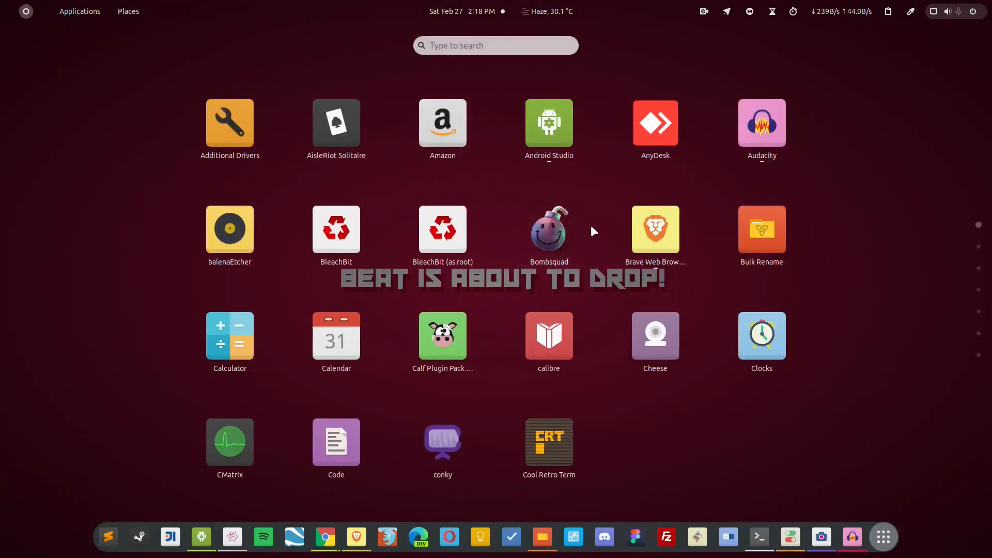
type("auth")
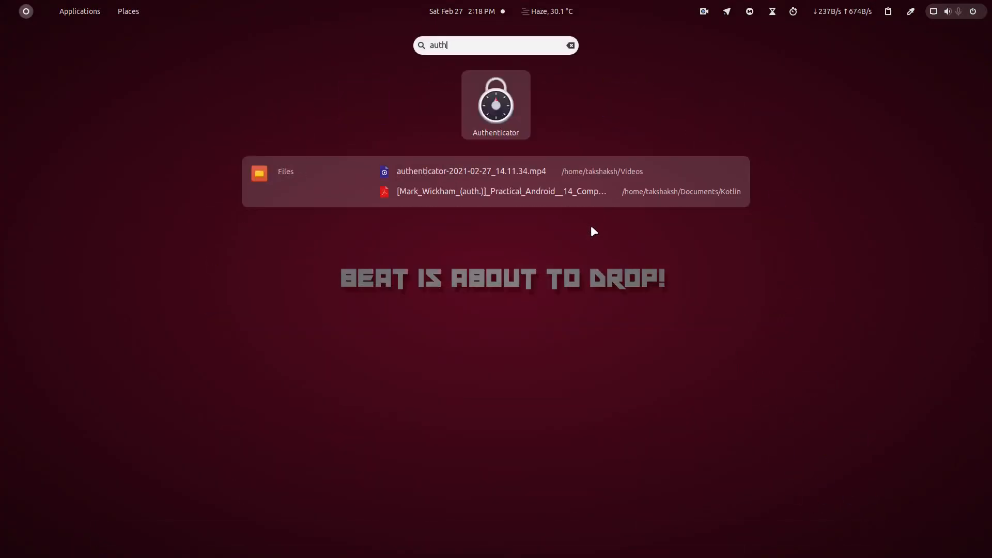
left_click(495, 104)
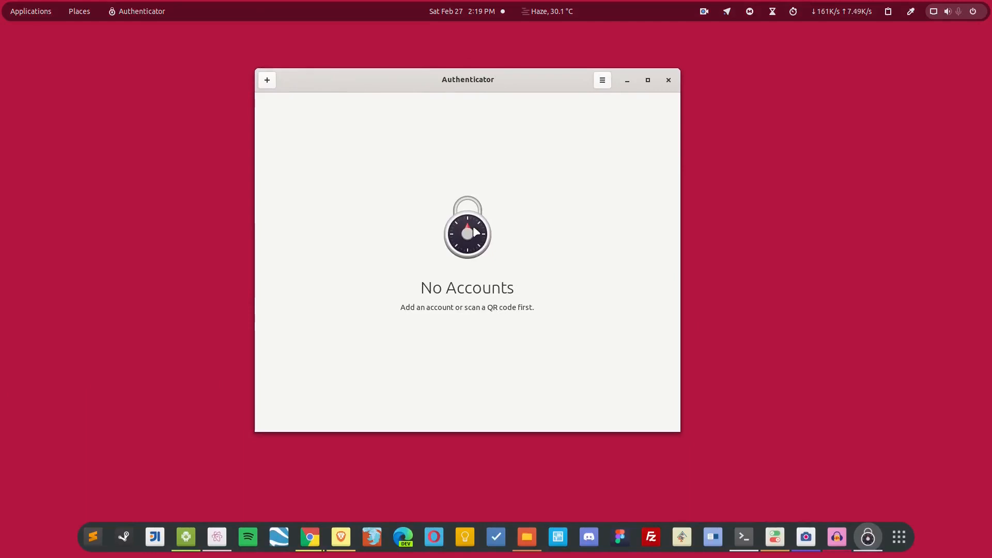
mouse_move(485, 239)
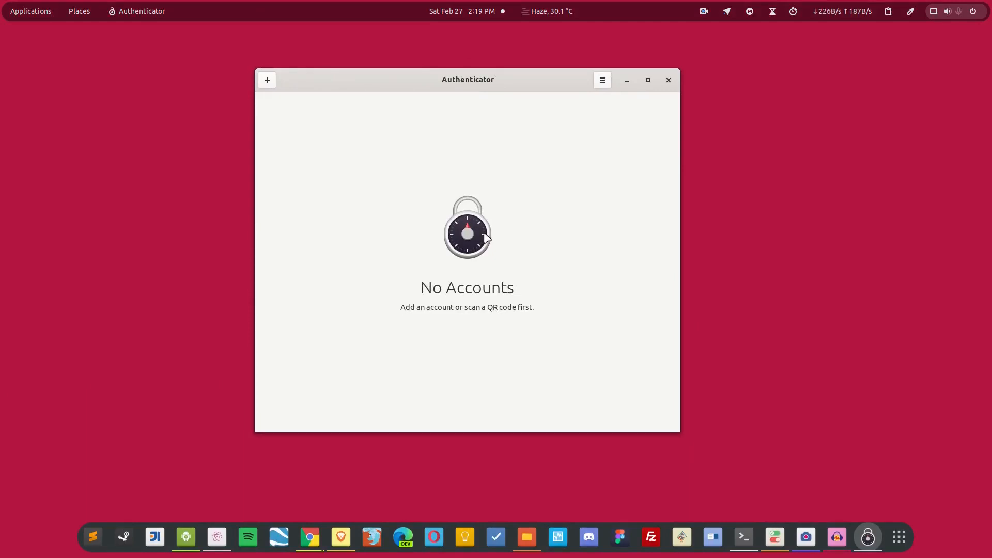
mouse_move(486, 202)
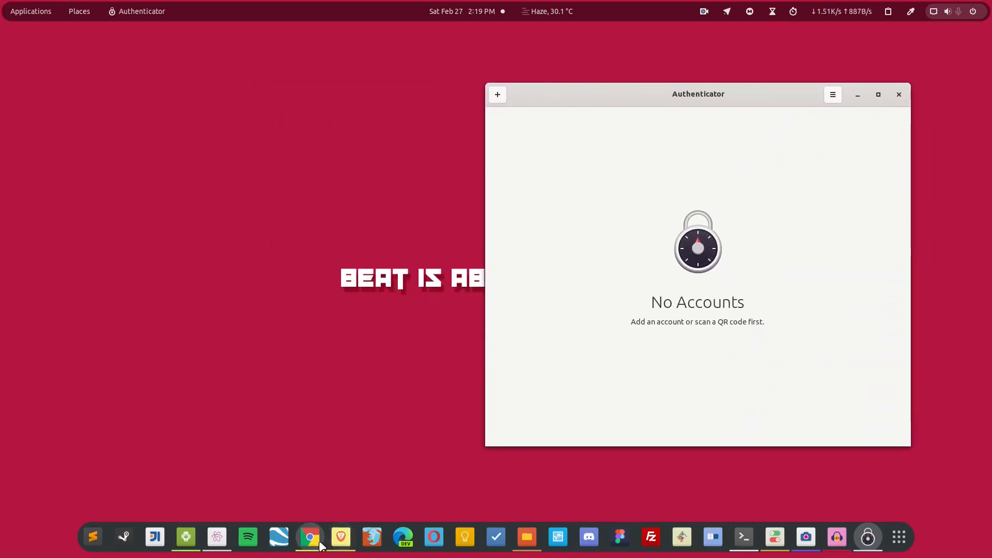
Step: Go to facebook.com in a new incognito Chrome window
right_click(309, 538)
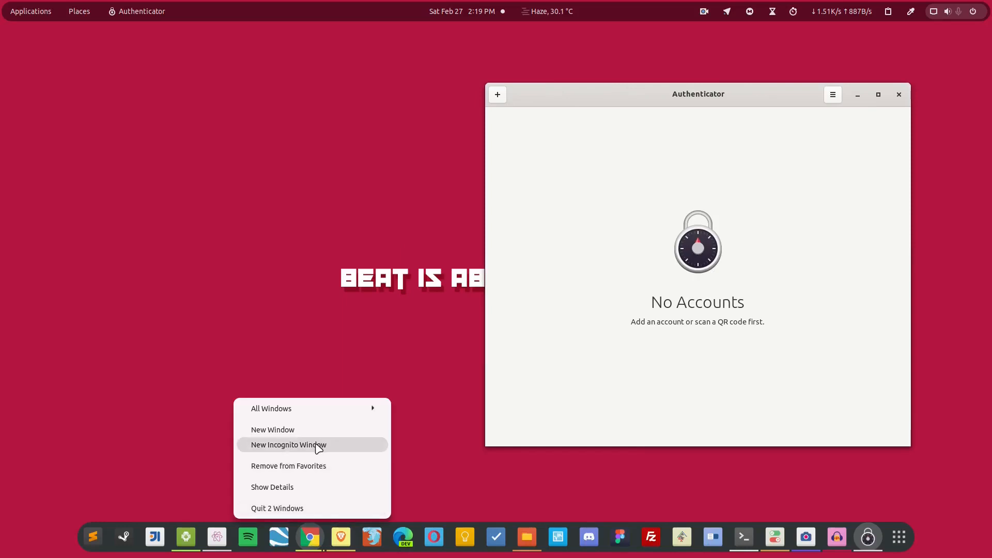
left_click(288, 444)
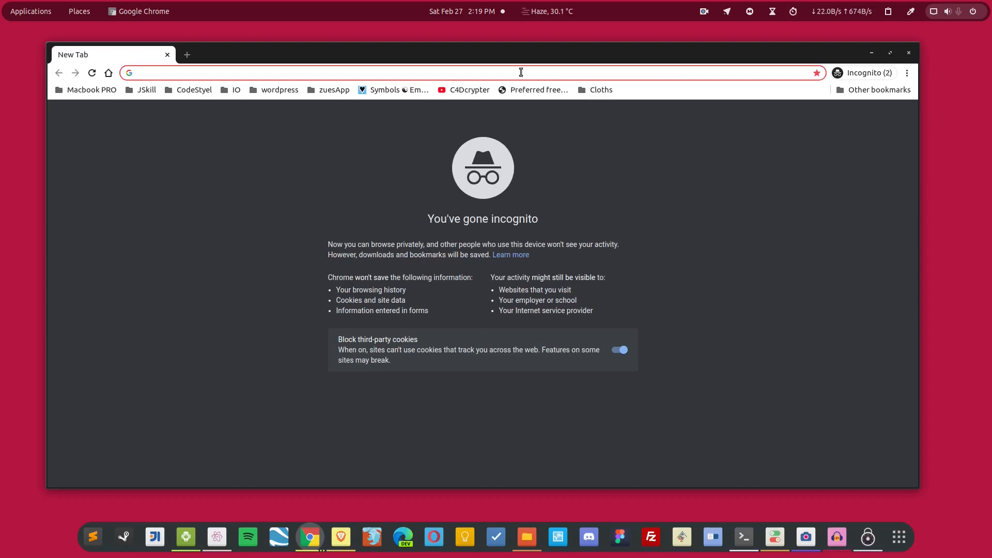
type("facebook.com")
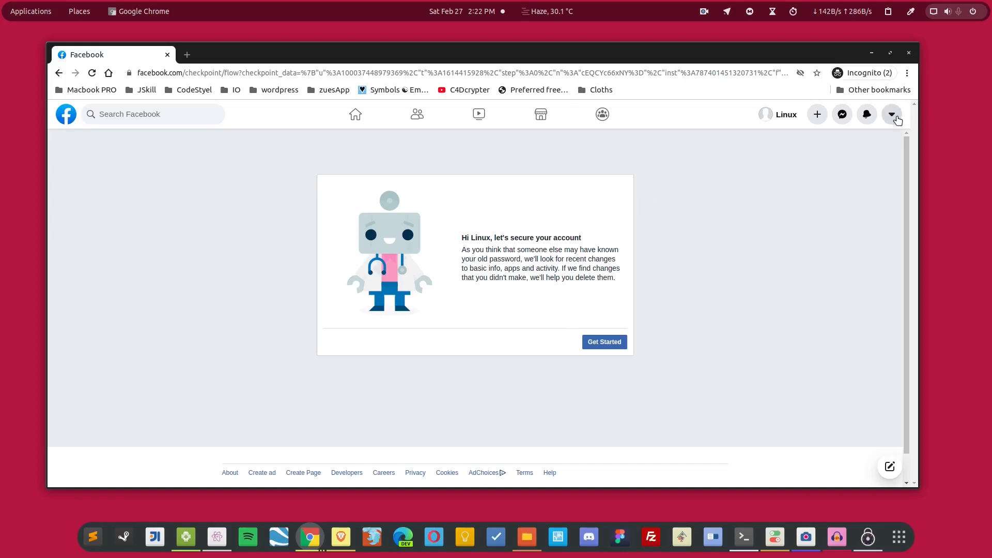
left_click(891, 114)
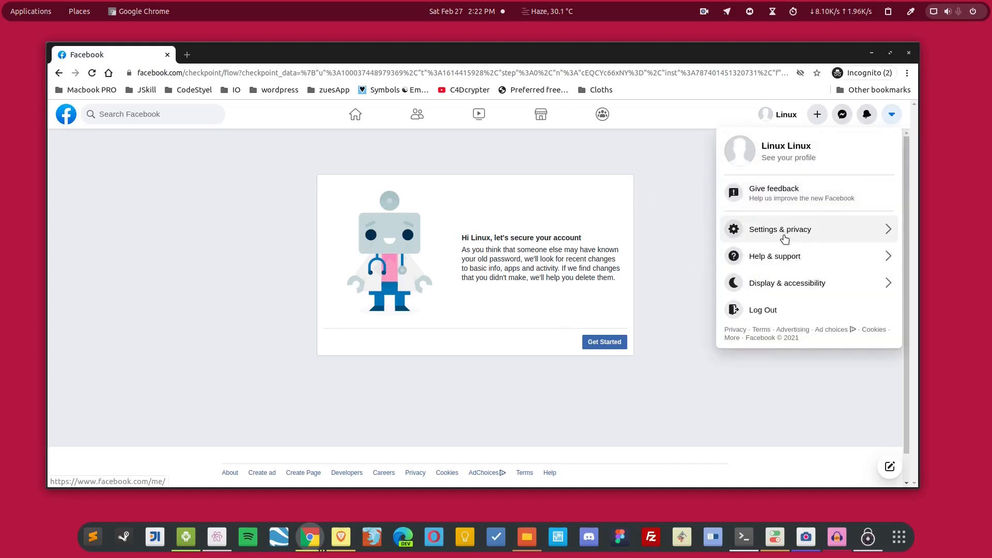
left_click(779, 230)
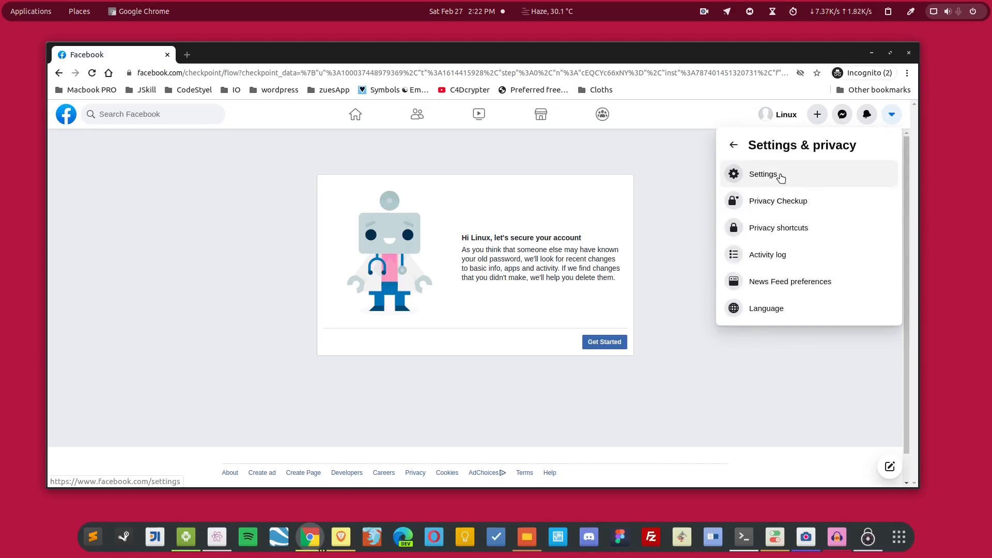
left_click(763, 174)
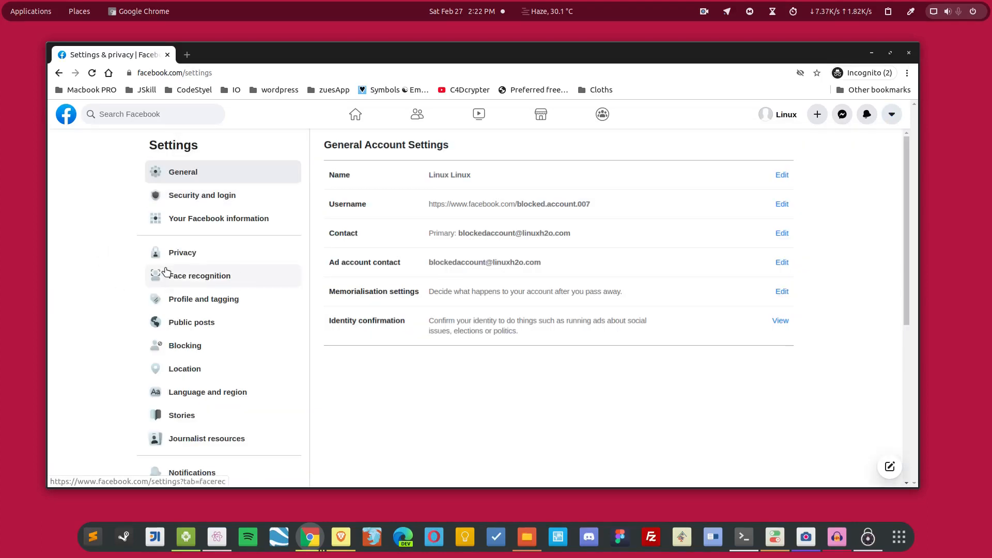
mouse_move(201, 195)
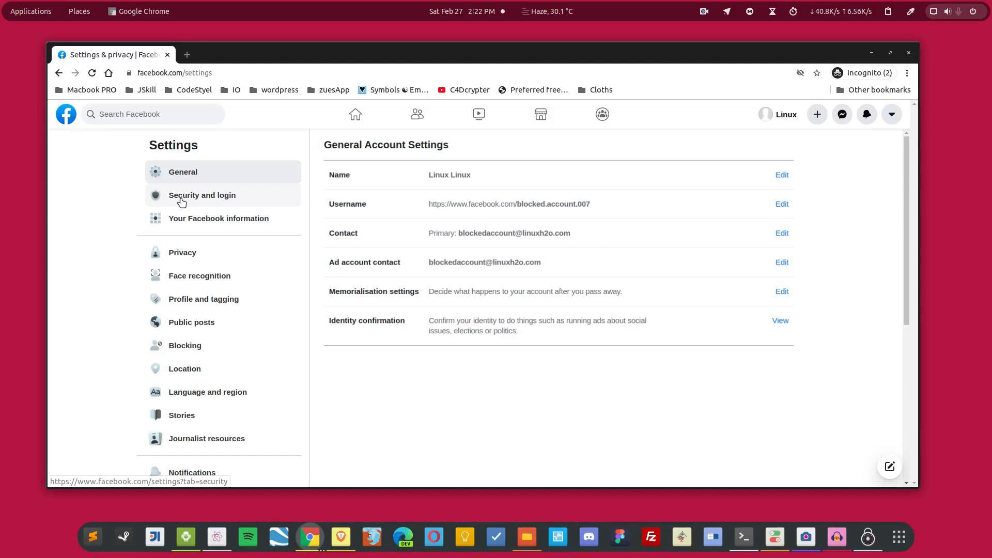
mouse_move(226, 197)
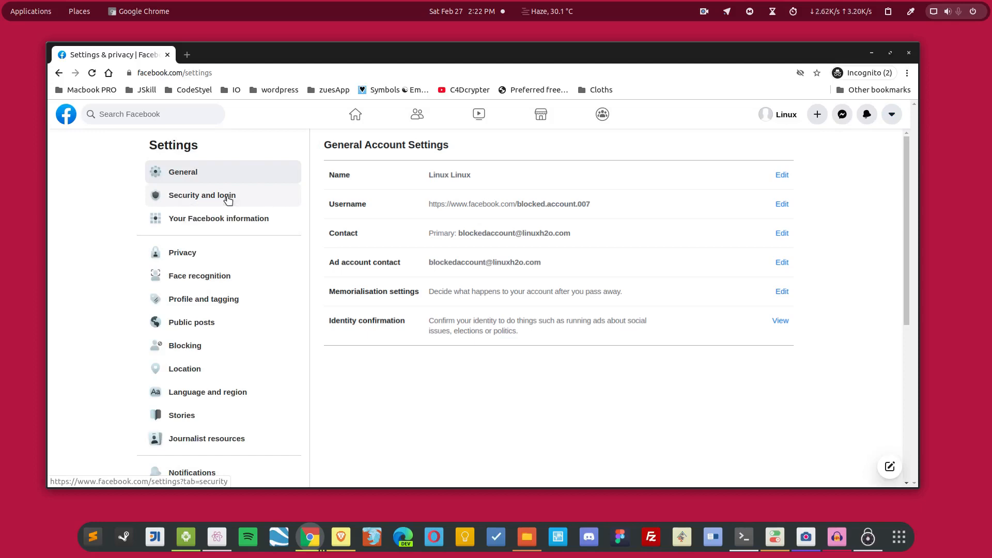
Step: Start two-factor authentication setup from Facebook's Security and login settings
left_click(202, 195)
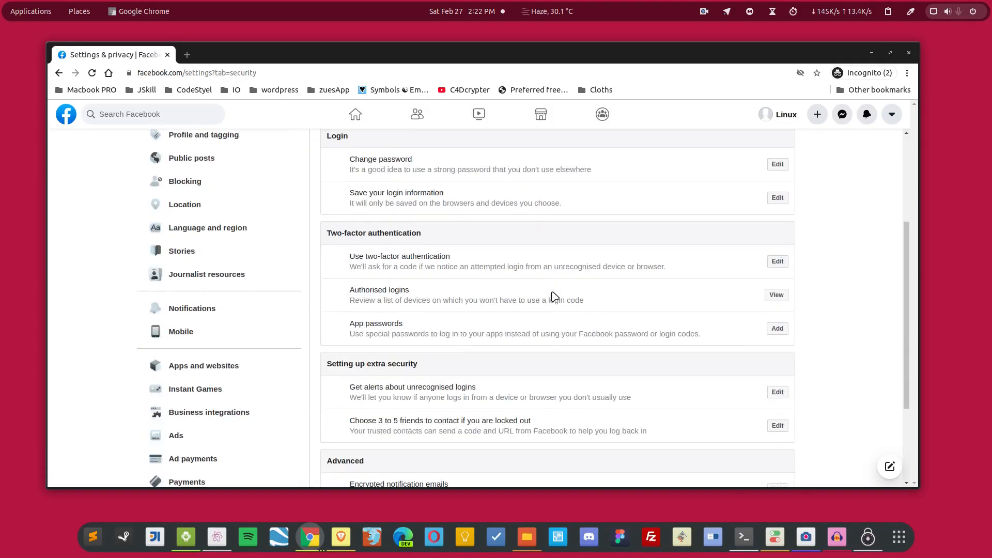
mouse_move(363, 266)
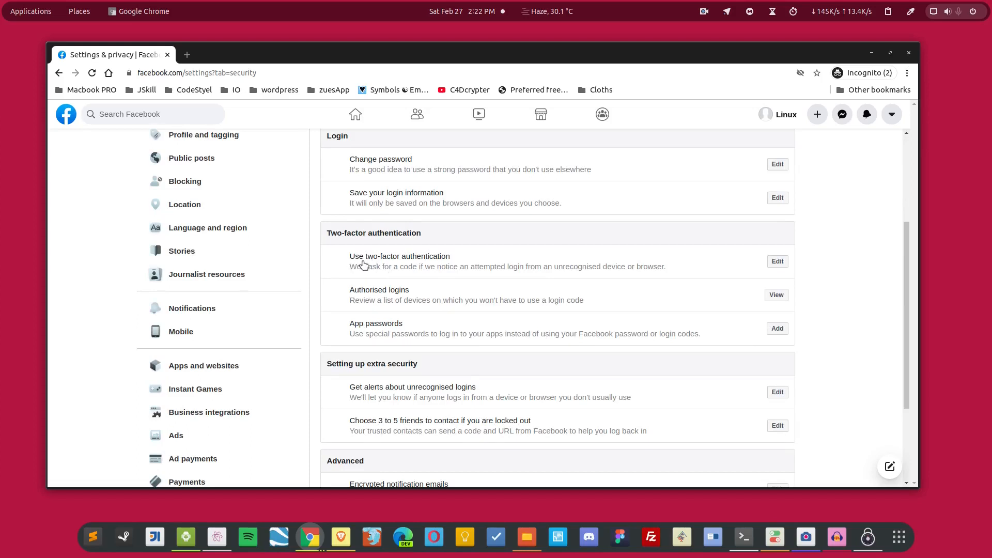
mouse_move(792, 273)
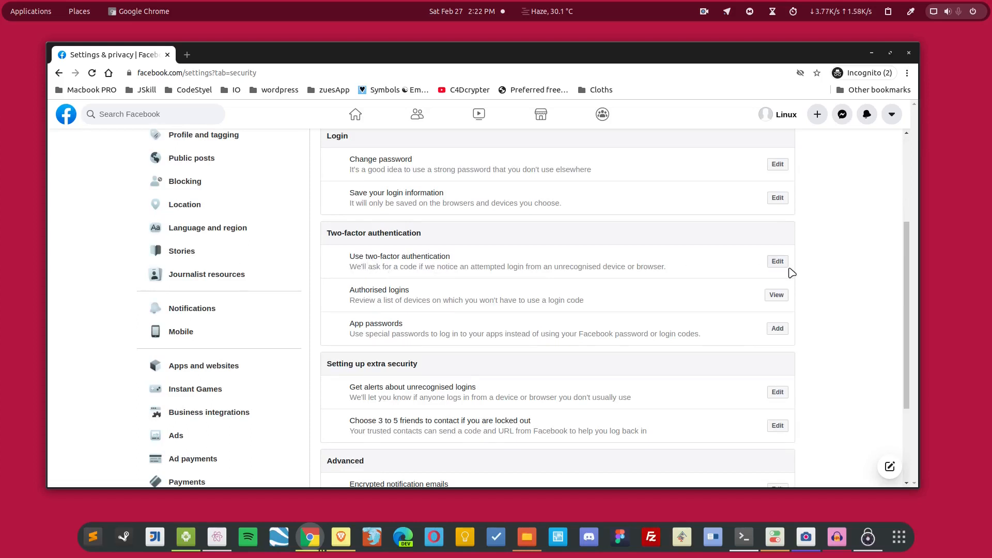
left_click(776, 262)
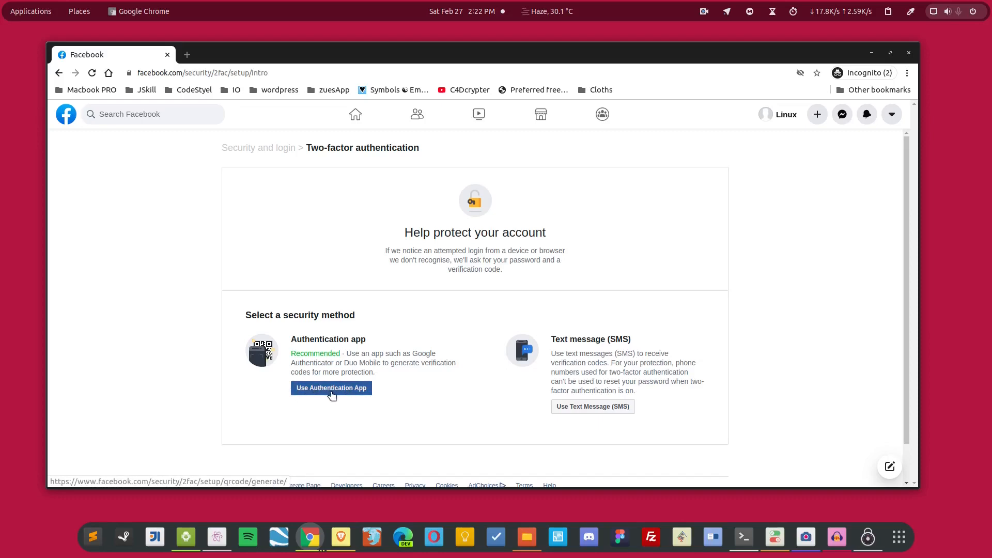
Step: Pick Use Authentication App so Facebook shows the QR code and manual key
left_click(331, 388)
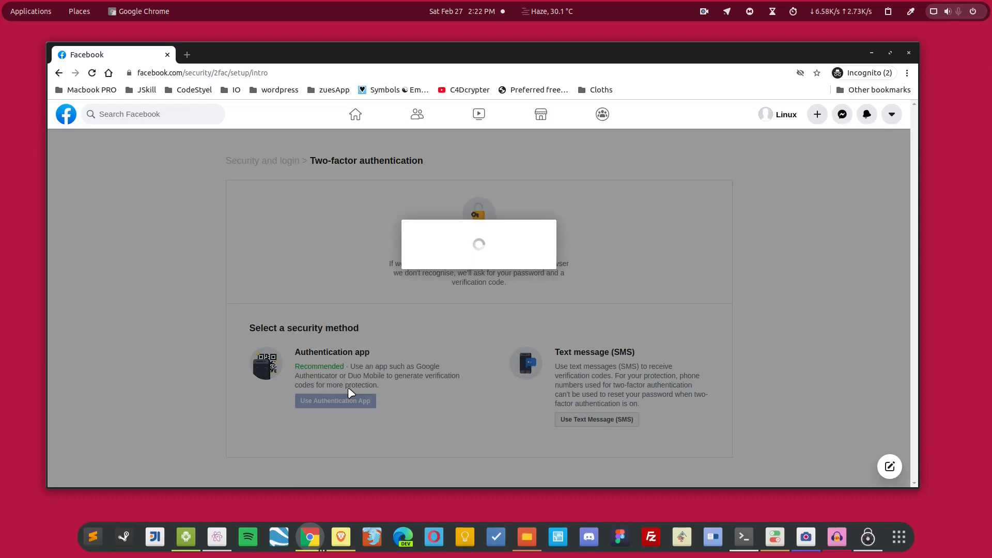
left_click(335, 401)
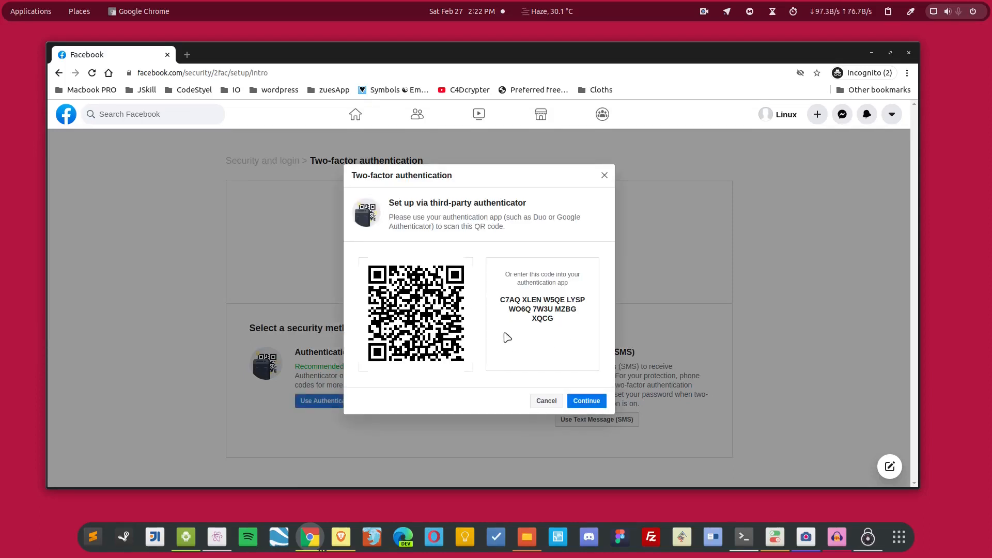
mouse_move(519, 304)
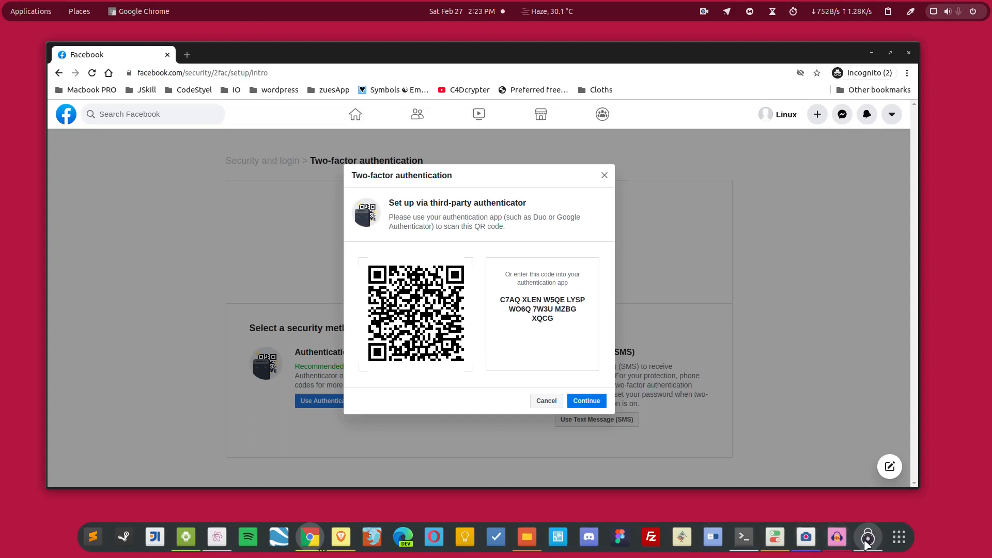
Step: Begin a new Authenticator account and choose to scan a QR code from a screenshot
left_click(868, 537)
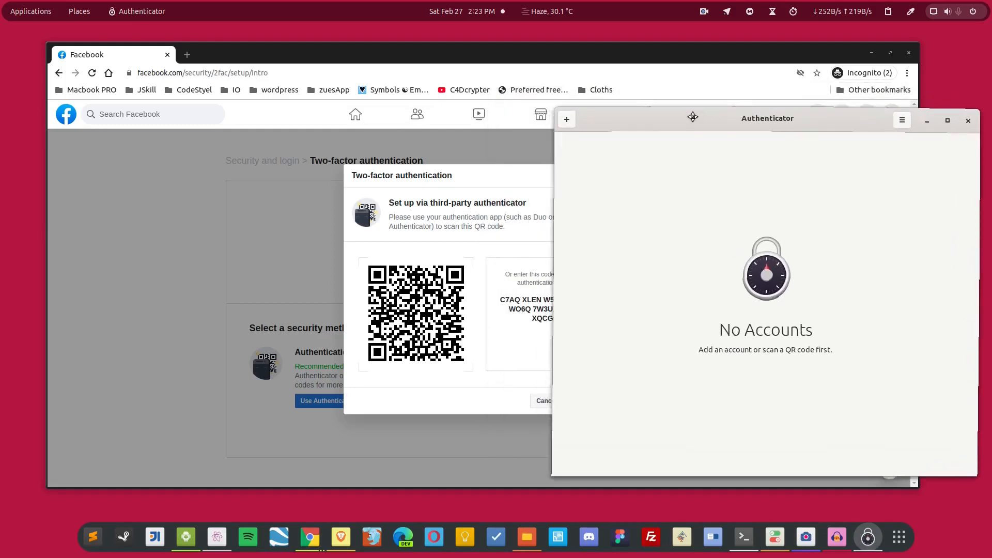
left_click(565, 119)
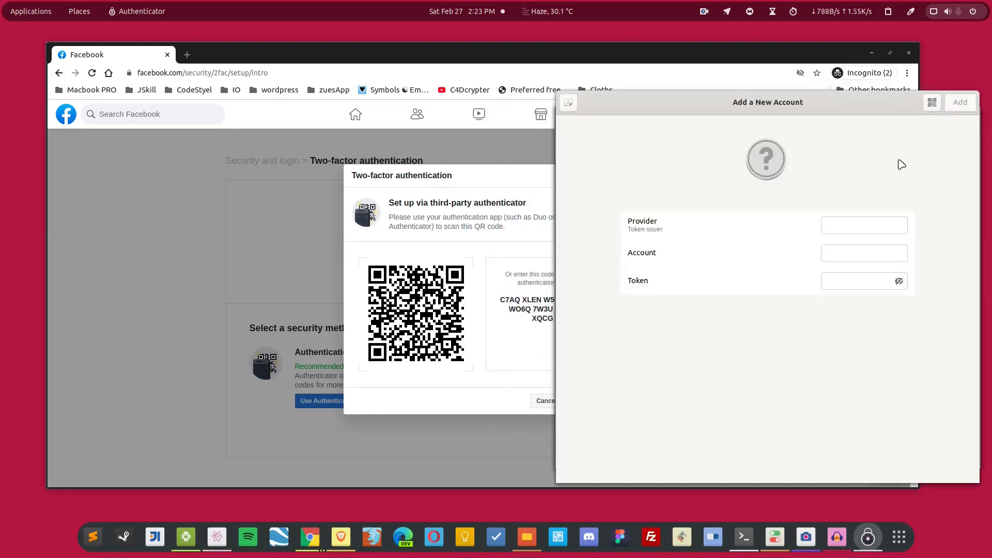
left_click(931, 102)
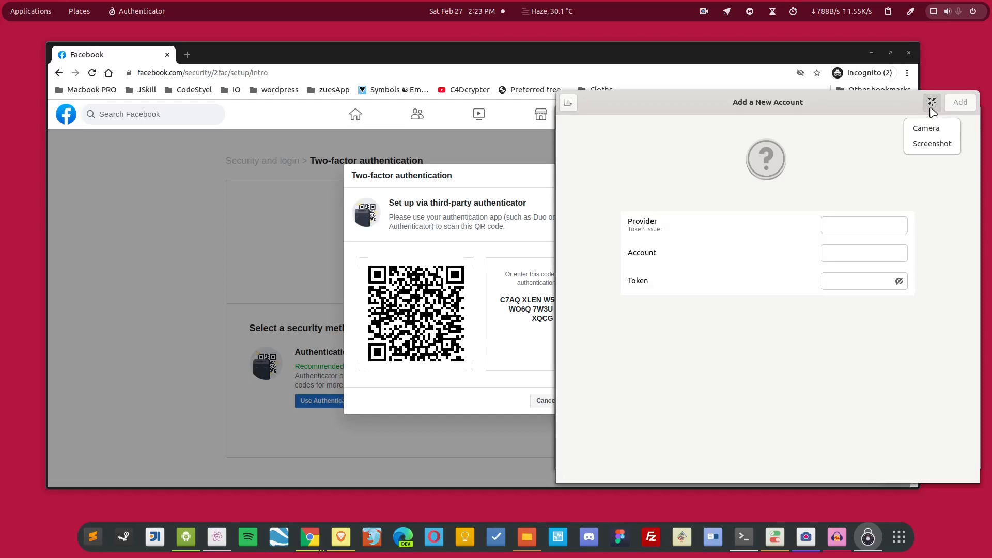
left_click(931, 143)
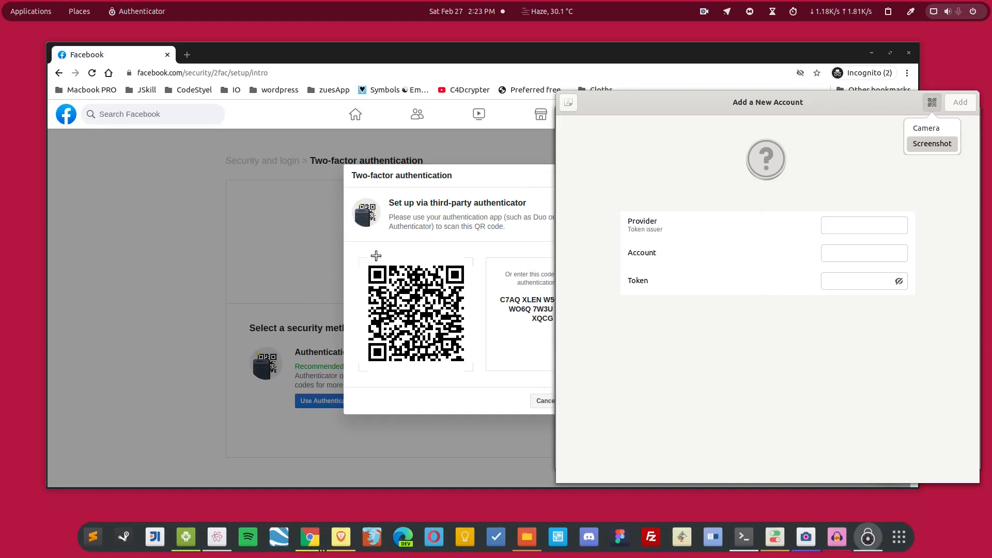
Step: Capture the Facebook QR code area and share it so the account form fills in
left_click_drag(376, 255, 475, 369)
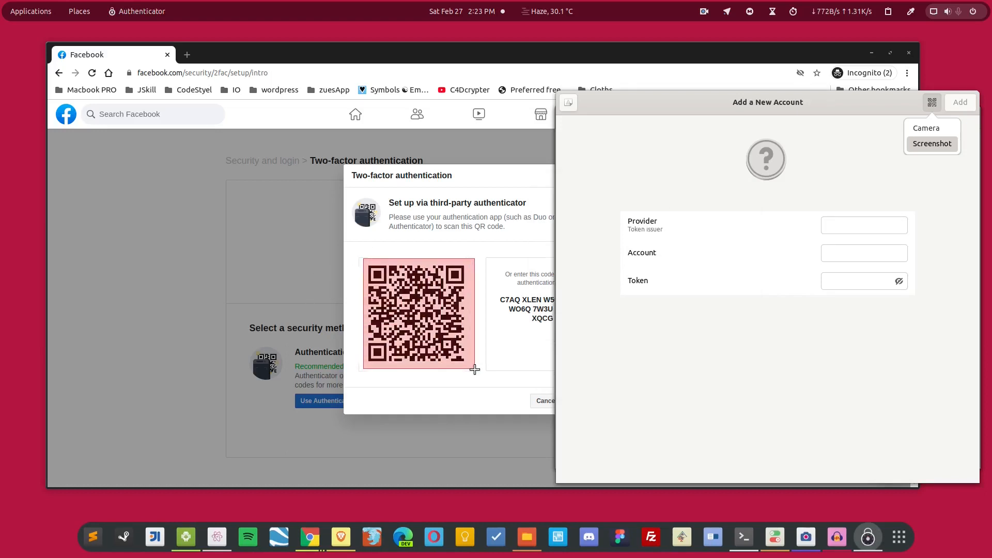
left_click(931, 143)
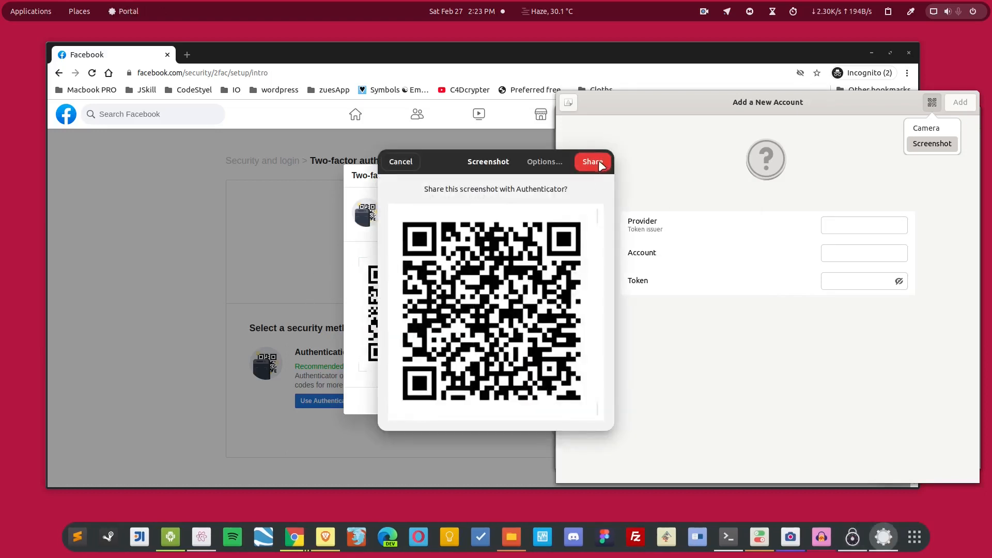
left_click(591, 161)
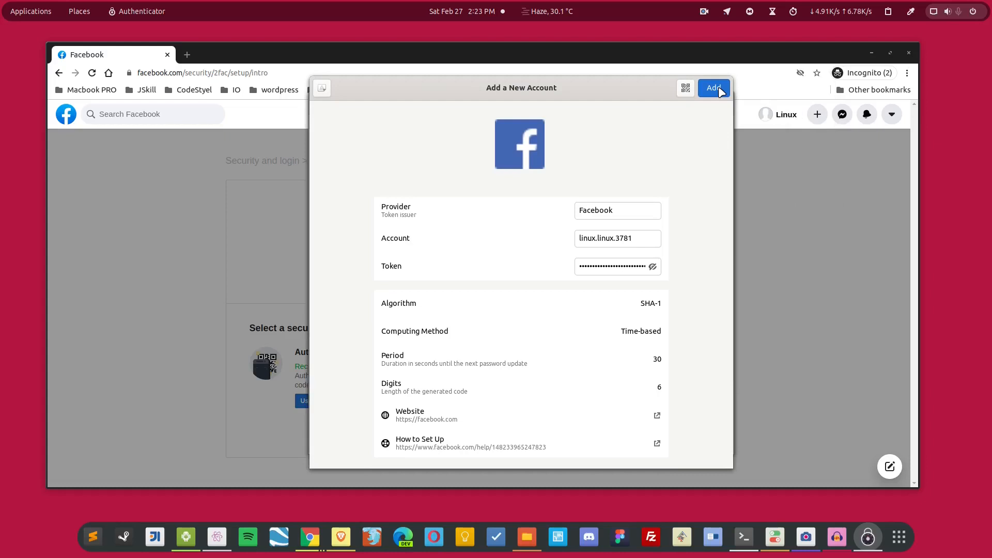
Step: Add the scanned Facebook account to Authenticator
left_click(714, 87)
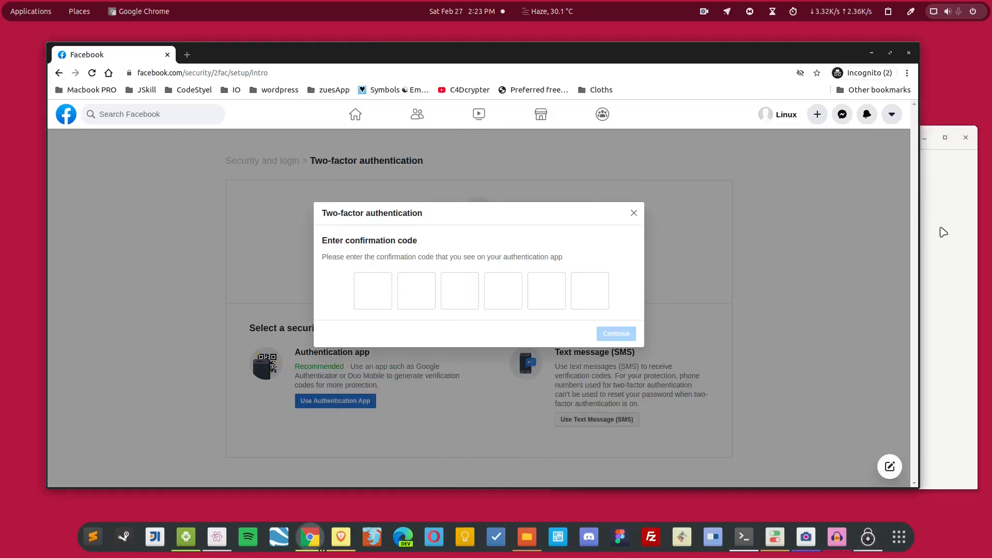
left_click(867, 537)
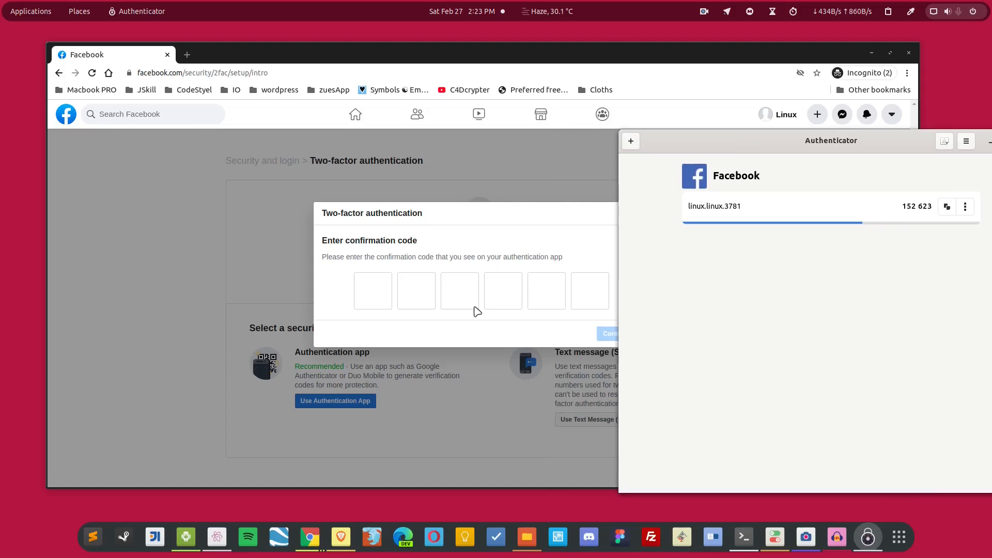
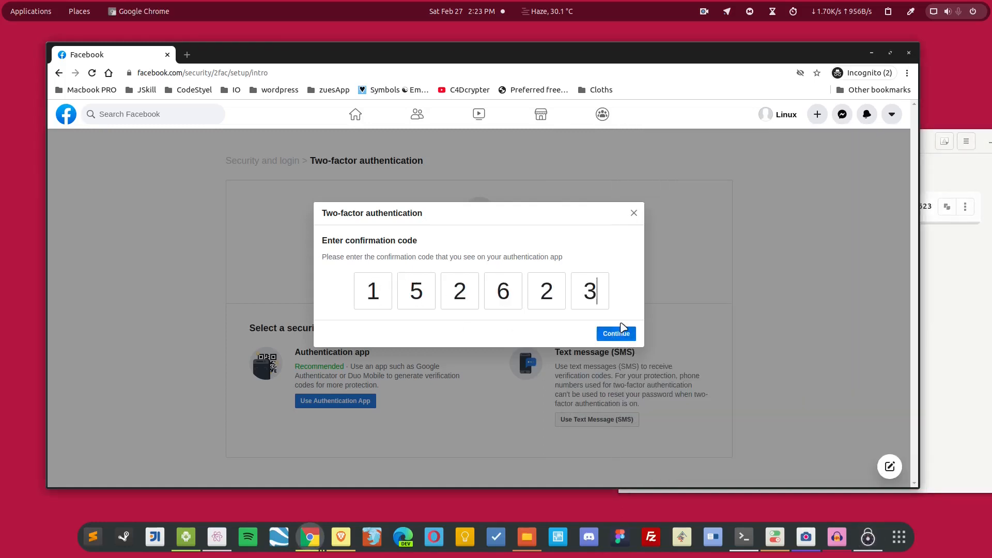
left_click(615, 333)
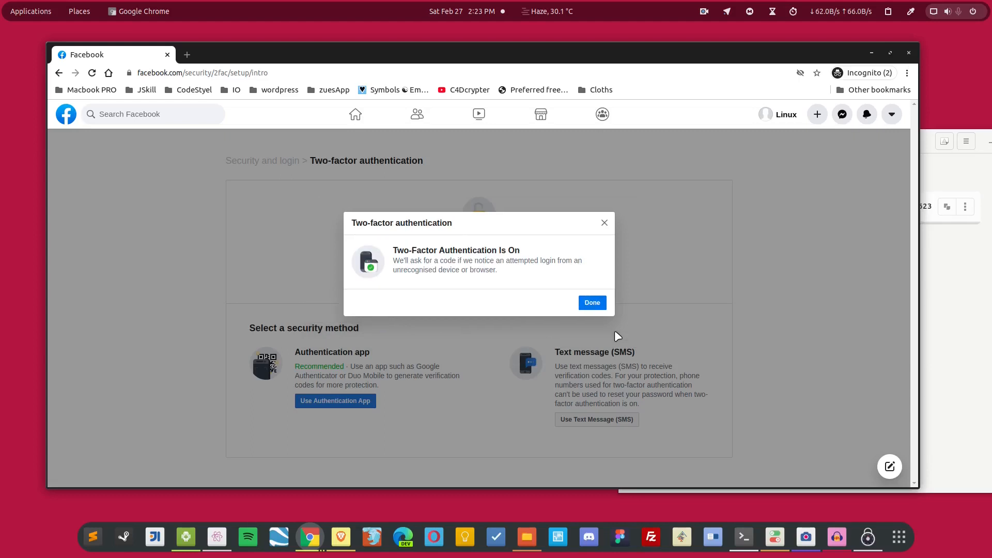
left_click(591, 303)
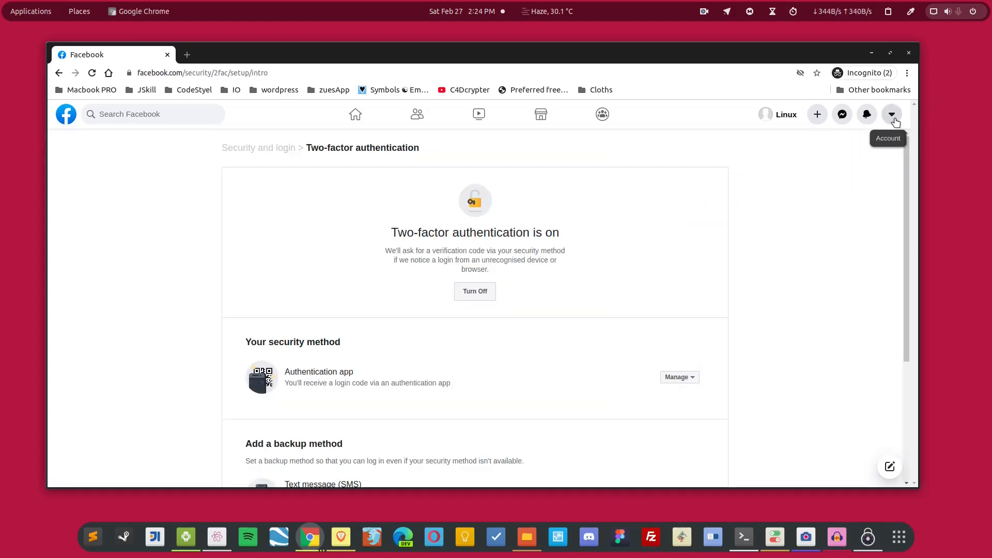
Step: Log out of Facebook from the account menu and sign back in until a login code is requested
left_click(891, 115)
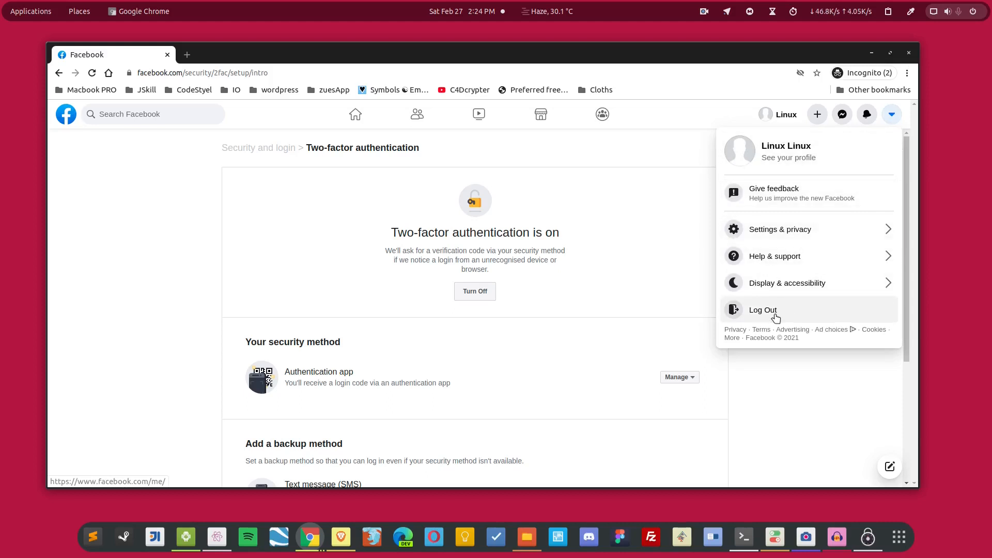
left_click(763, 310)
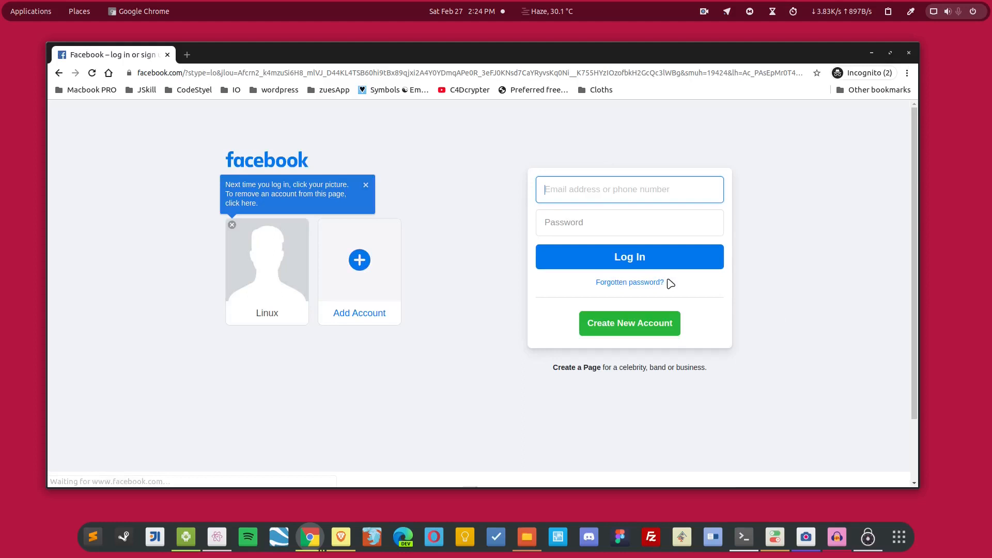
left_click(629, 257)
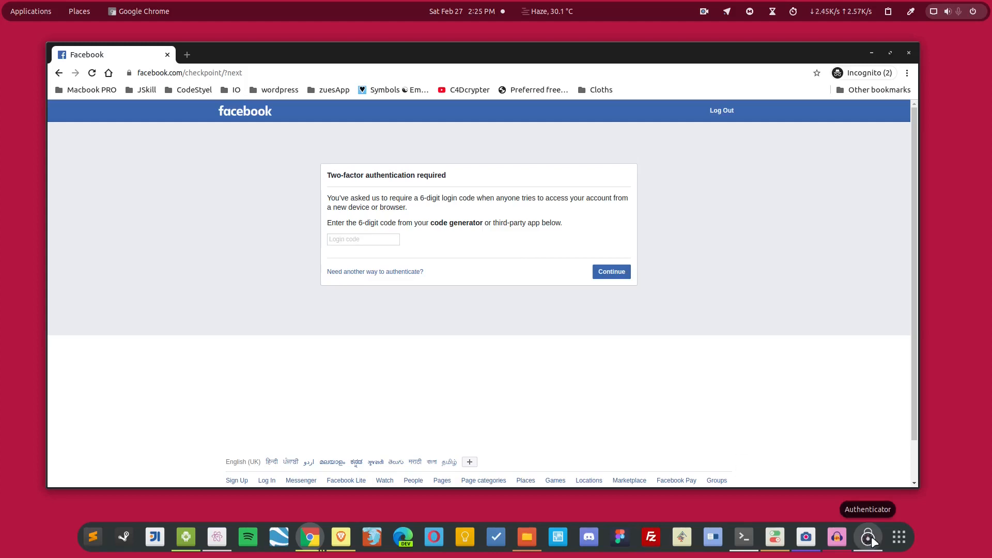
Step: Enter the Authenticator's Facebook code, choose Don't Save for the browser, and reach the news feed
left_click(867, 538)
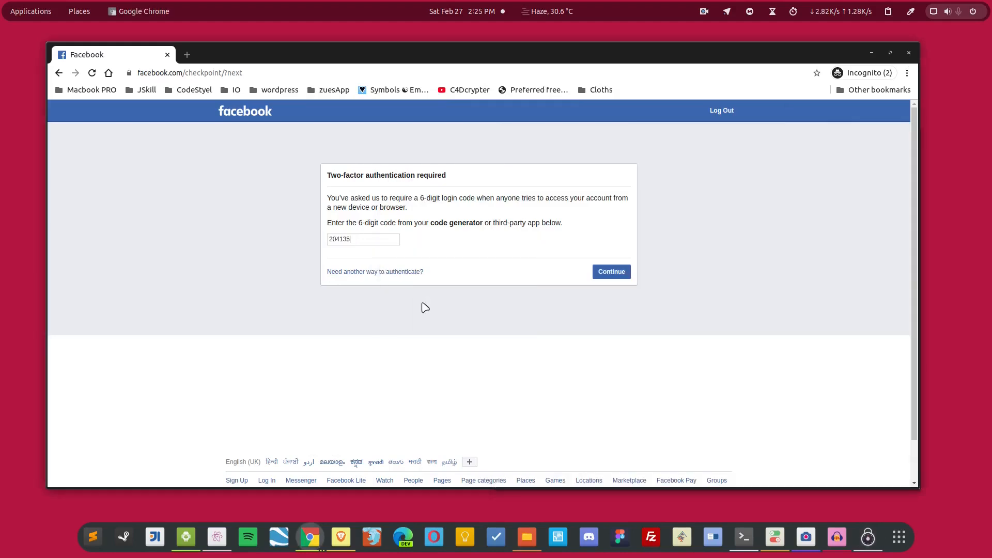
left_click(609, 272)
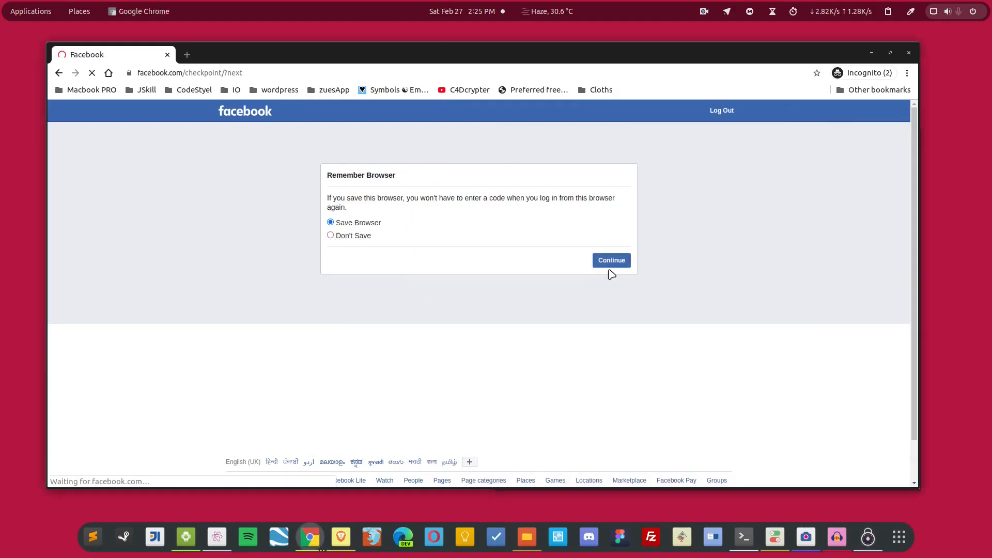
left_click(330, 236)
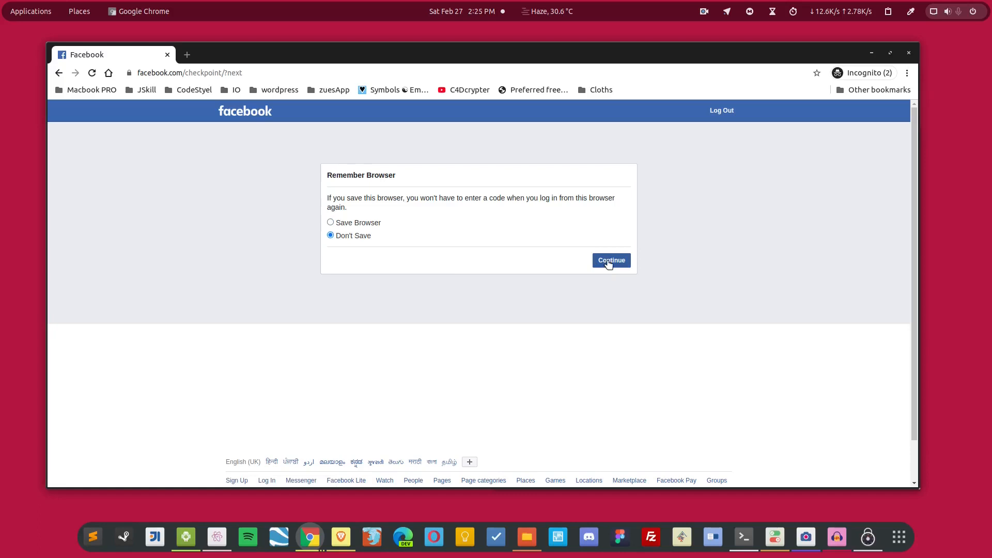
left_click(609, 260)
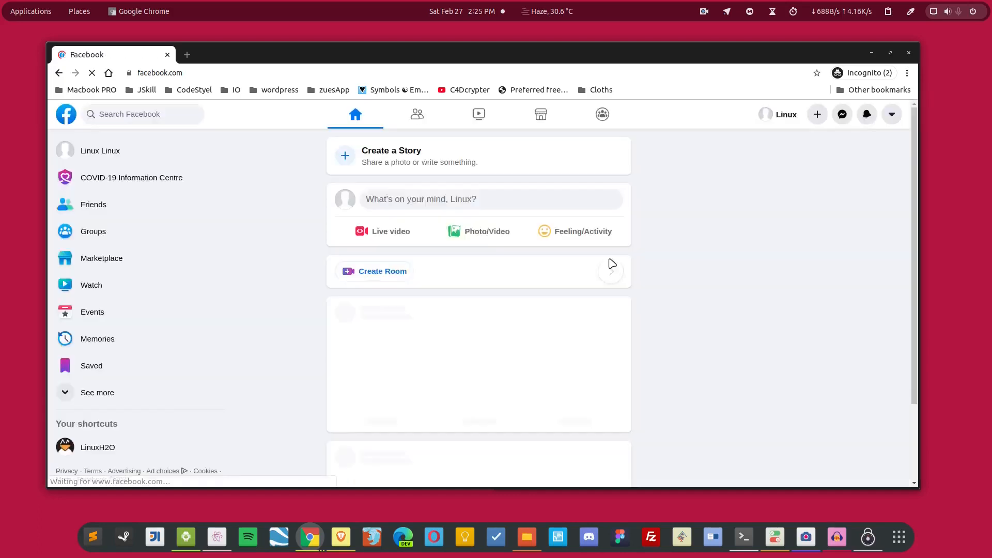